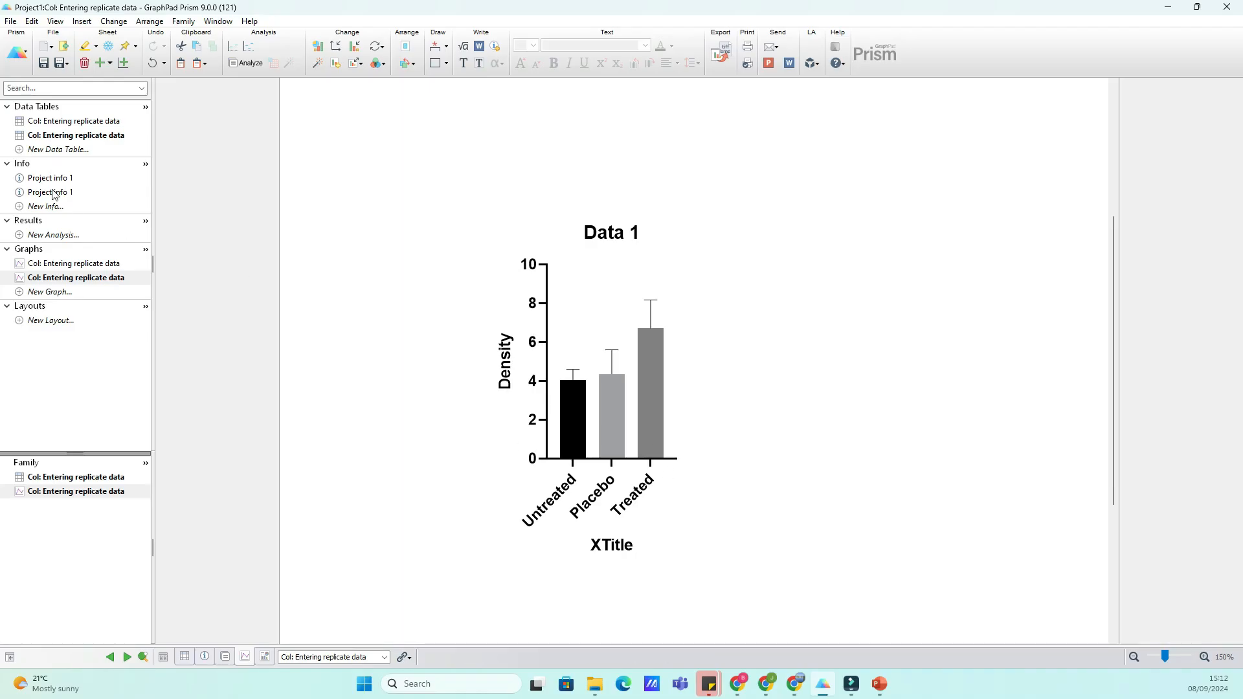
Review the second then the first data table, and bring up the first bar graph.
{"action": "left_click", "coordinate": [77, 135]}
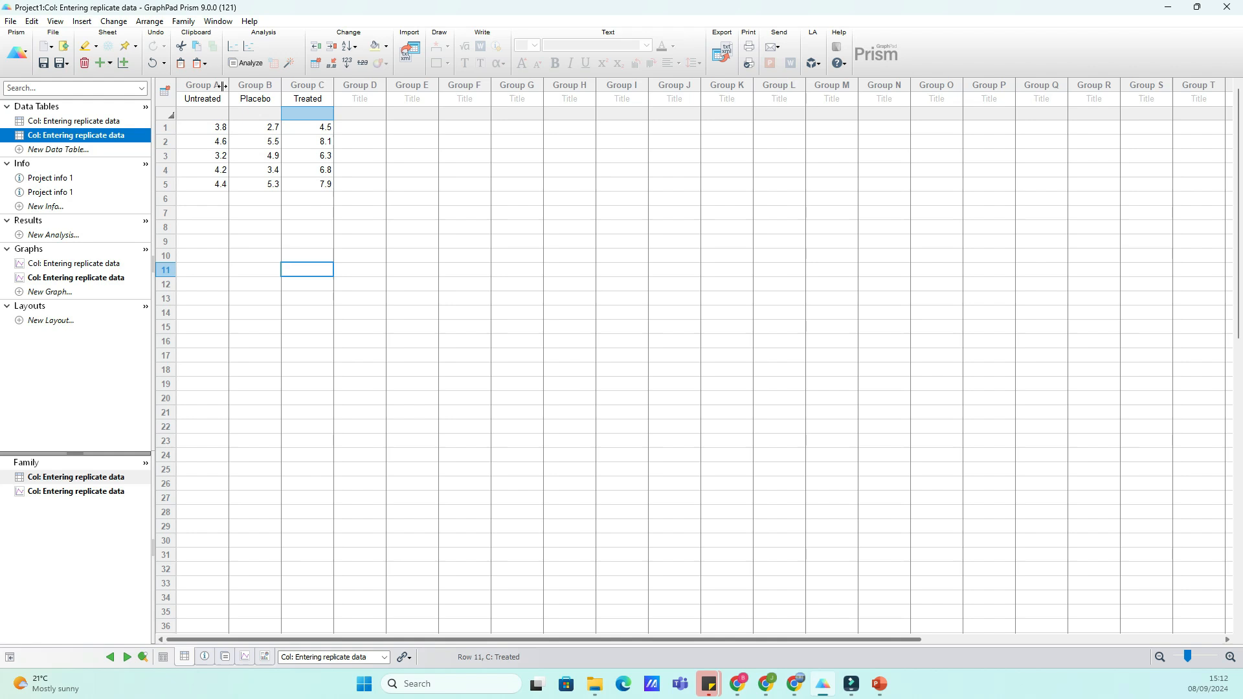
{"action": "mouse_move", "coordinate": [241, 265]}
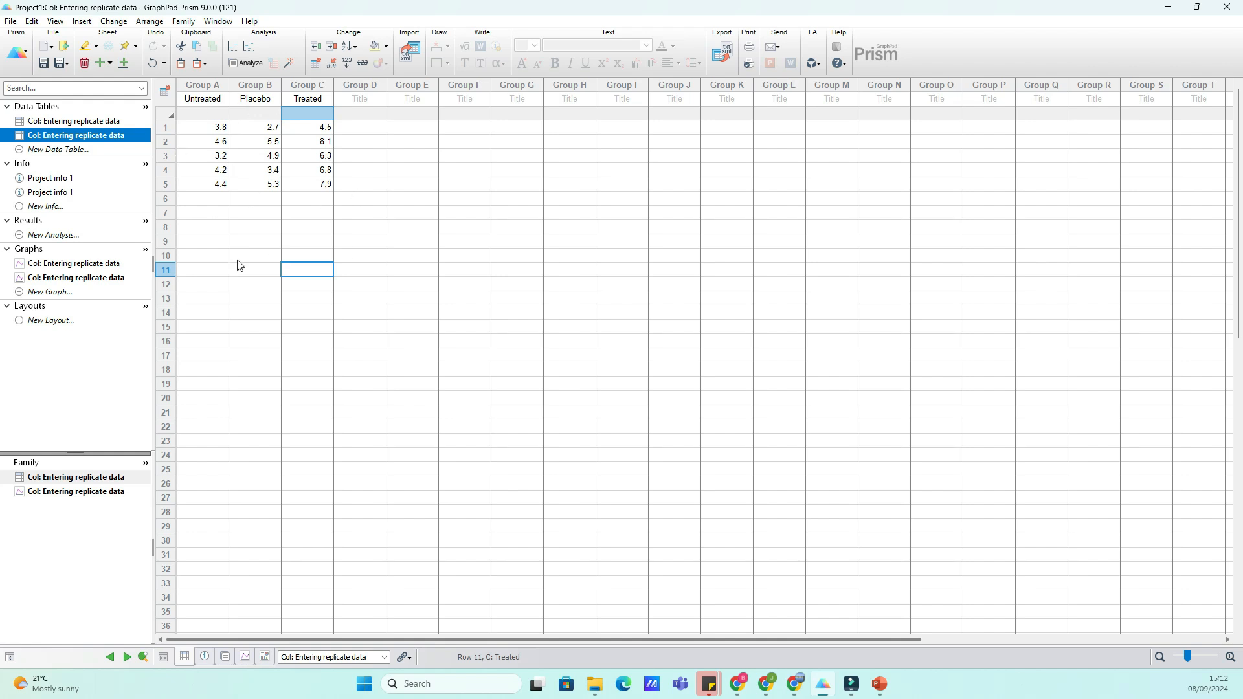
{"action": "left_click", "coordinate": [76, 120]}
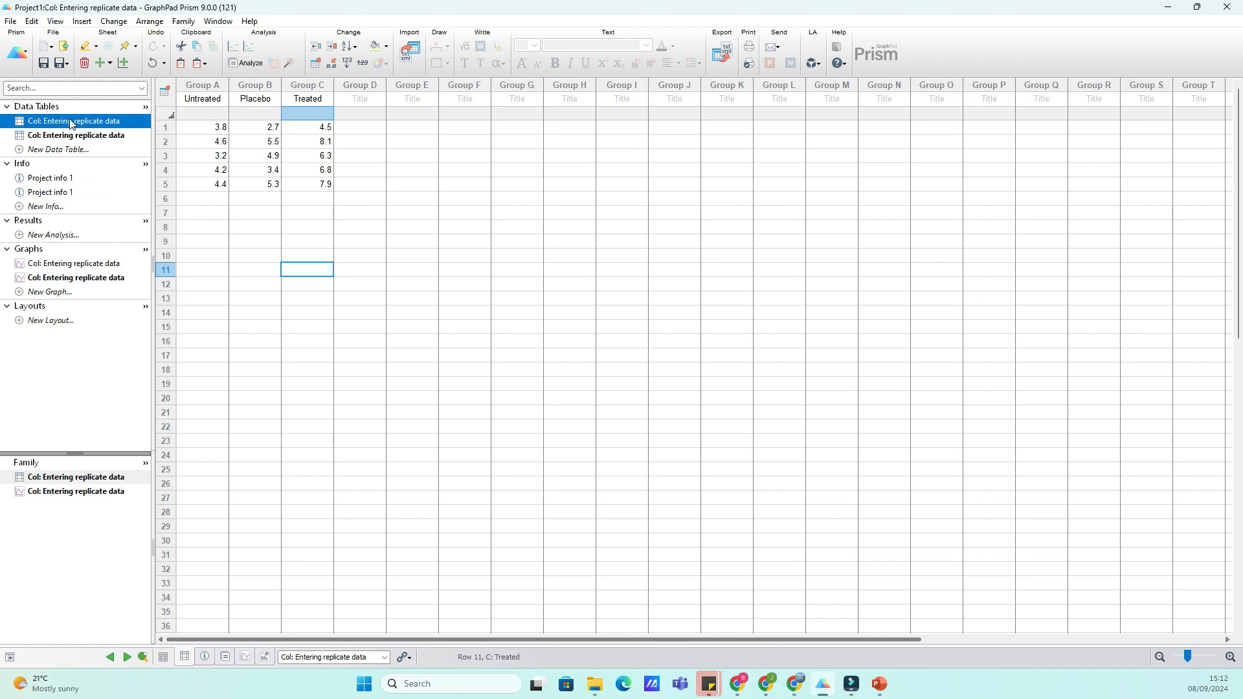
{"action": "left_click", "coordinate": [76, 121]}
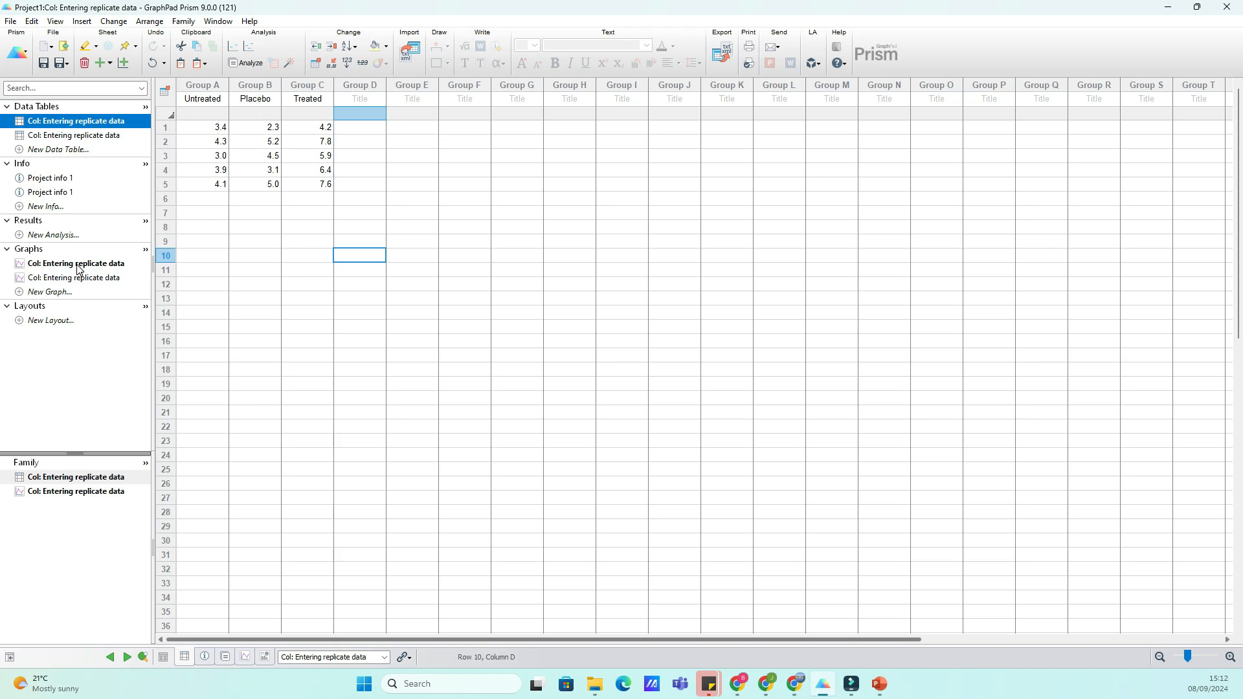
{"action": "left_click", "coordinate": [76, 262]}
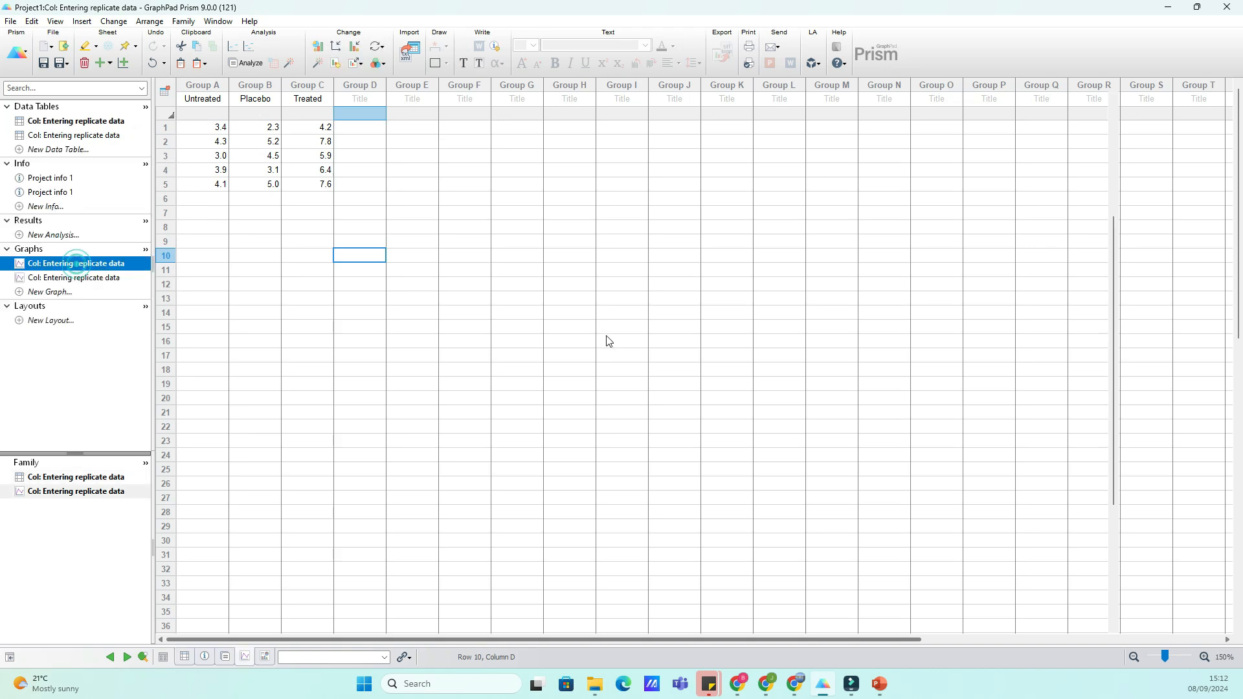
View the coloured example graph, then return to the second grey-and-black bar graph.
{"action": "left_click", "coordinate": [75, 277]}
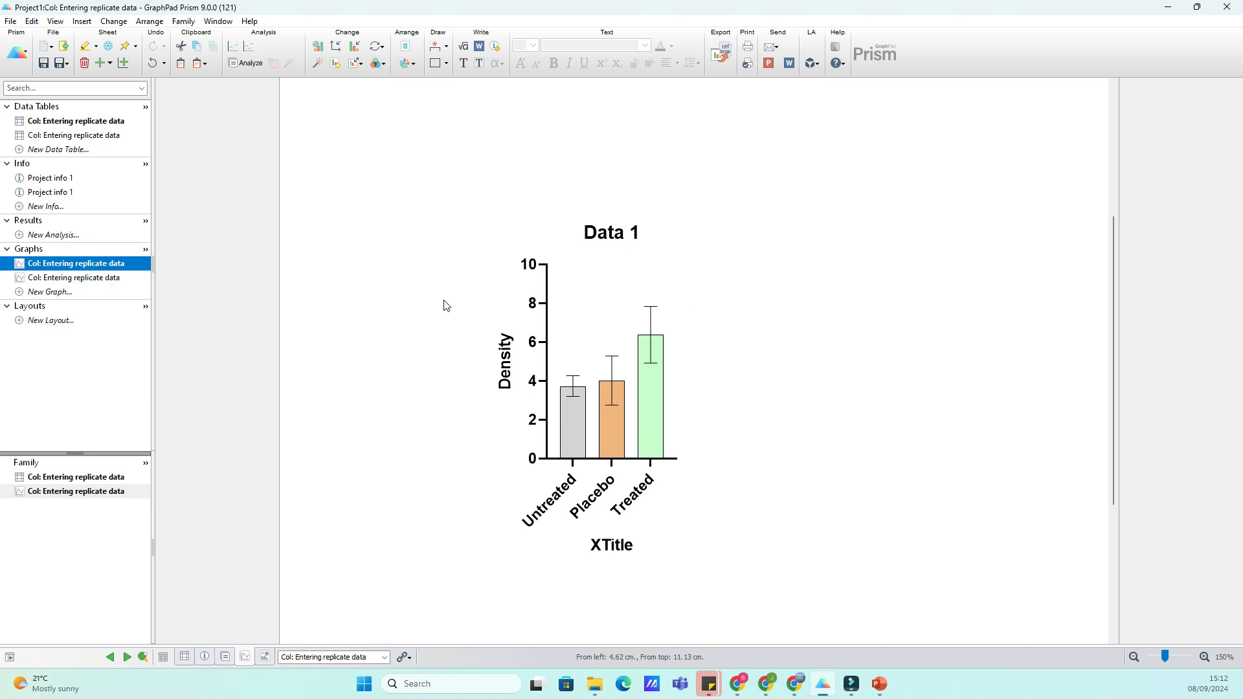
{"action": "mouse_move", "coordinate": [686, 406]}
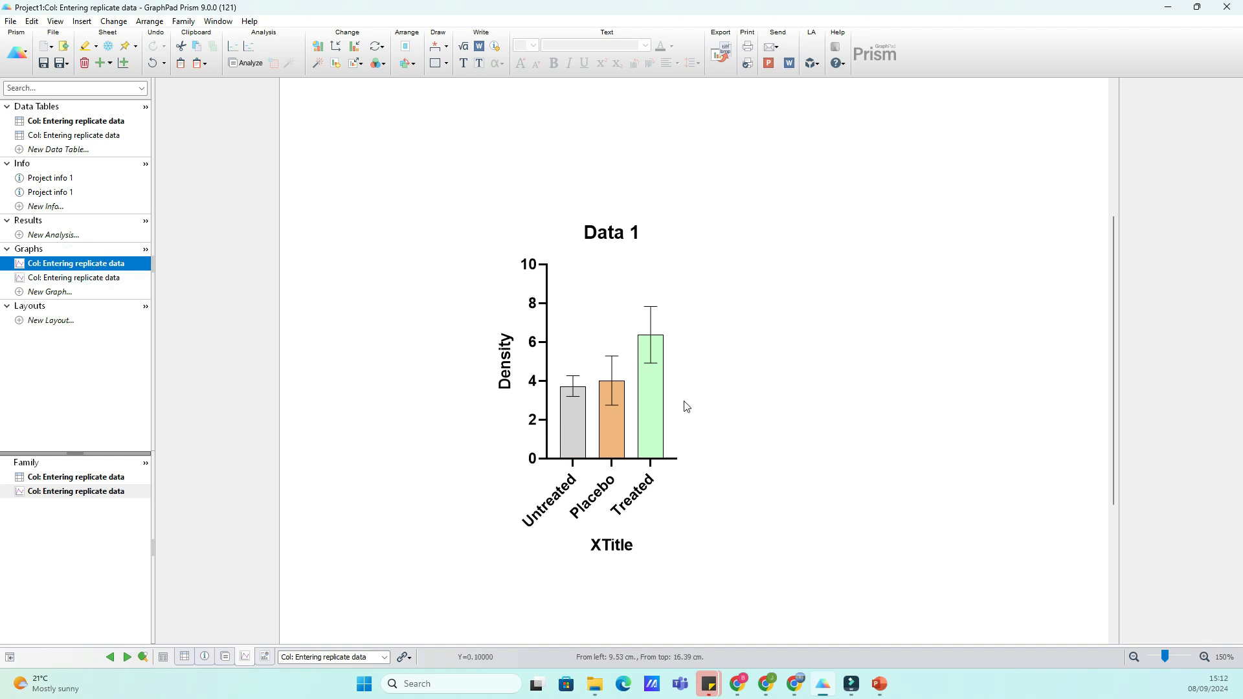
{"action": "mouse_move", "coordinate": [444, 391]}
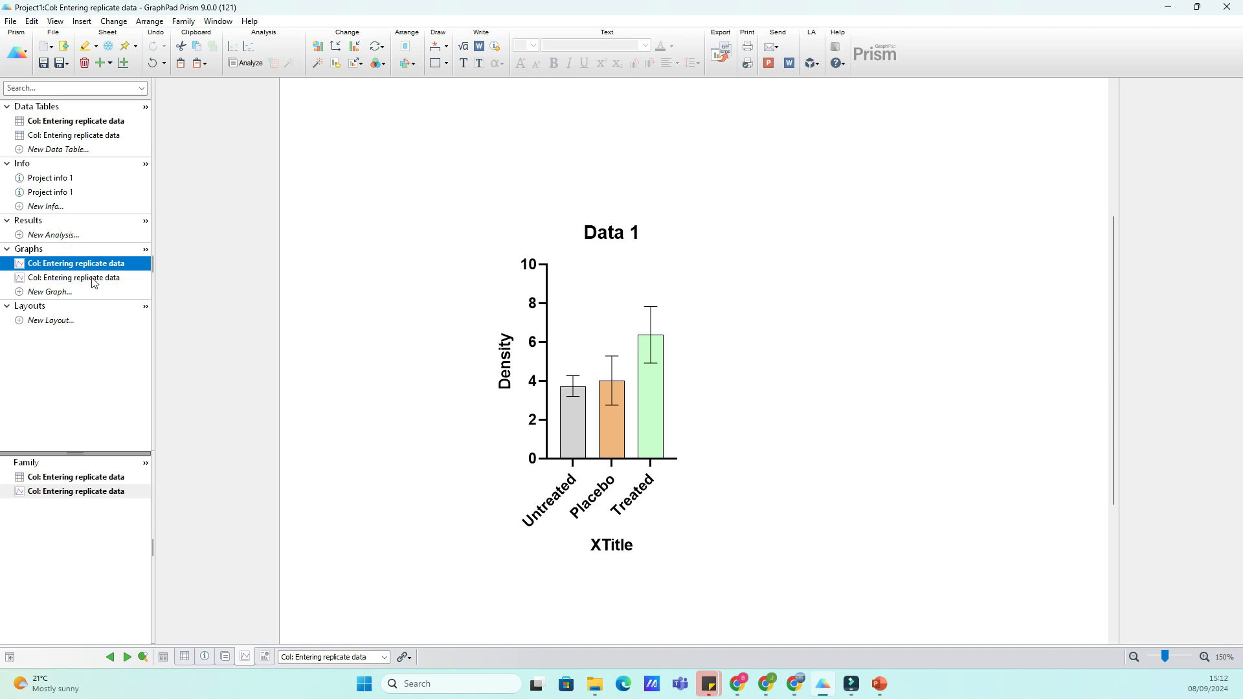
{"action": "left_click", "coordinate": [77, 277]}
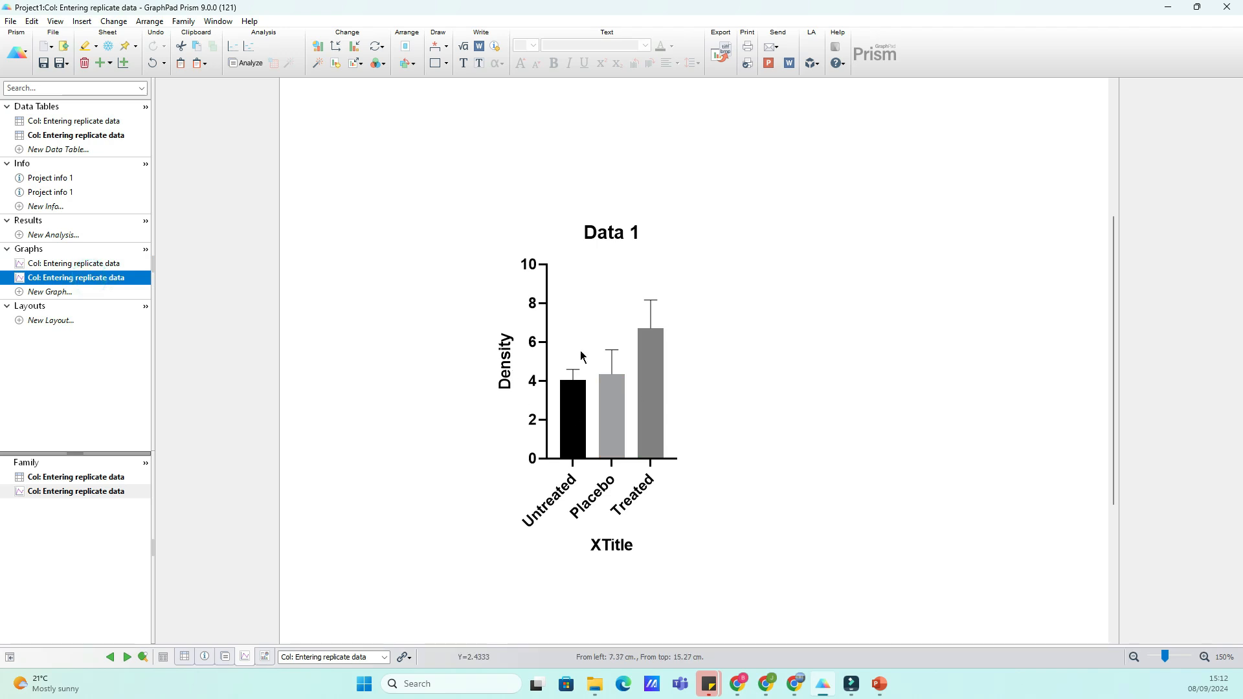
{"action": "mouse_move", "coordinate": [536, 376]}
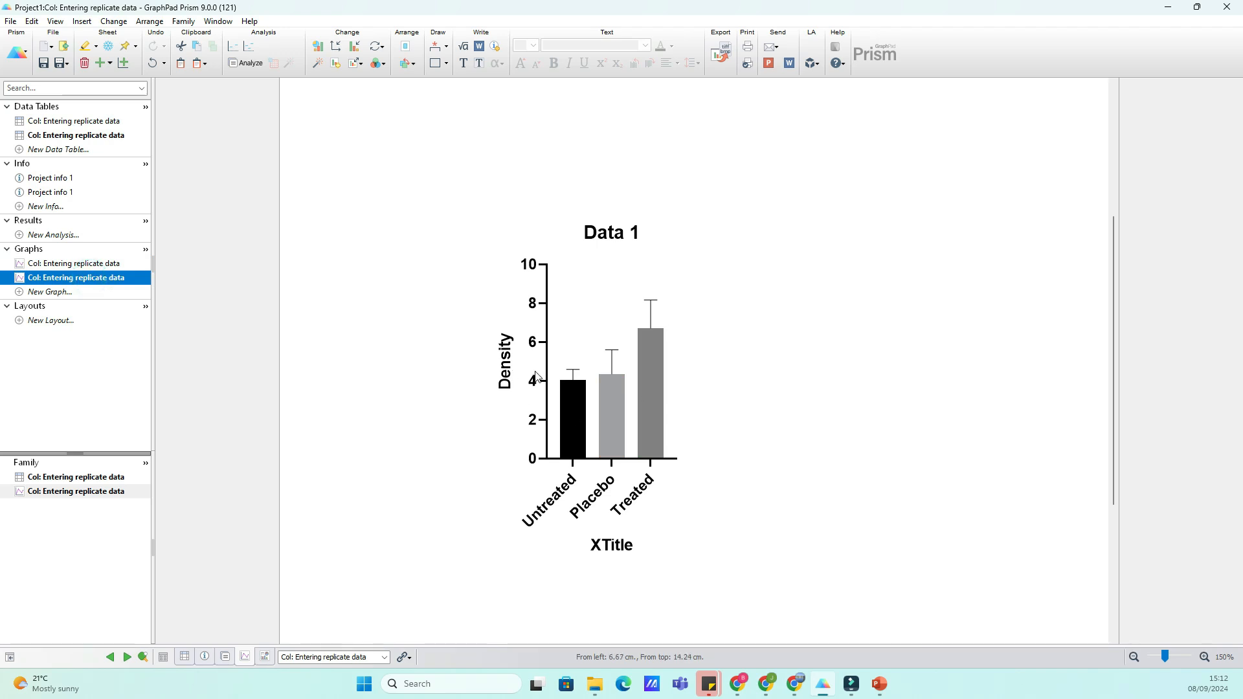
{"action": "mouse_move", "coordinate": [568, 275]}
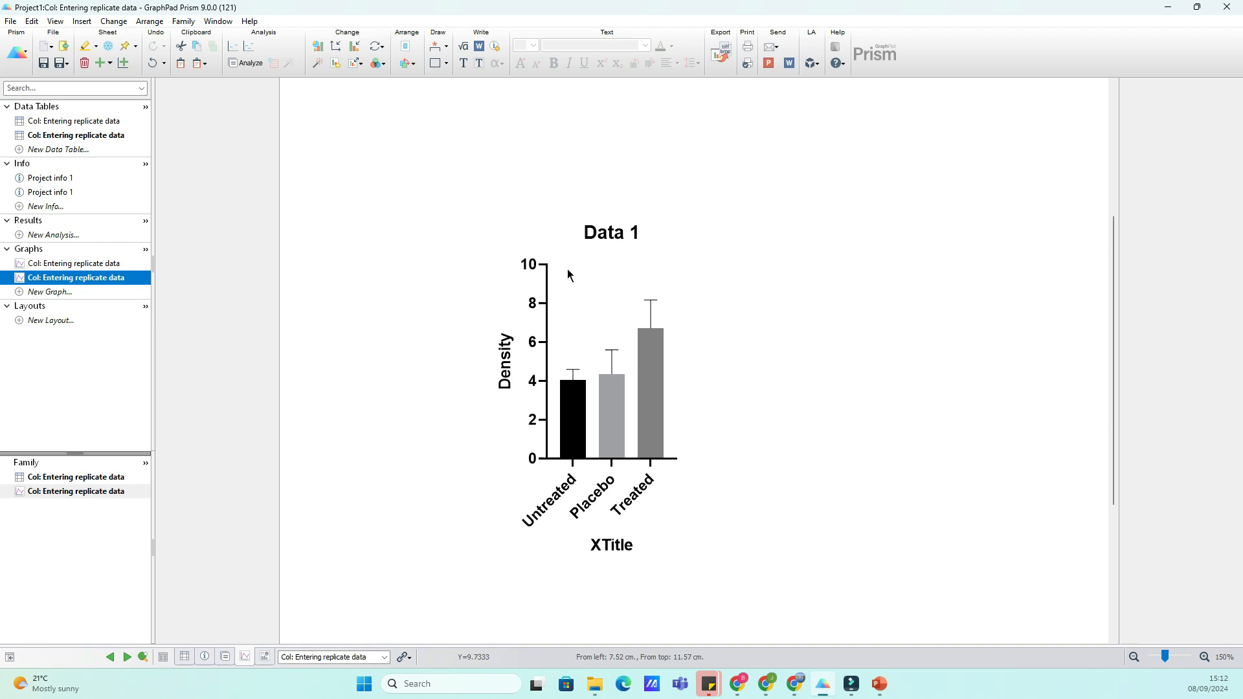
{"action": "mouse_move", "coordinate": [340, 84]}
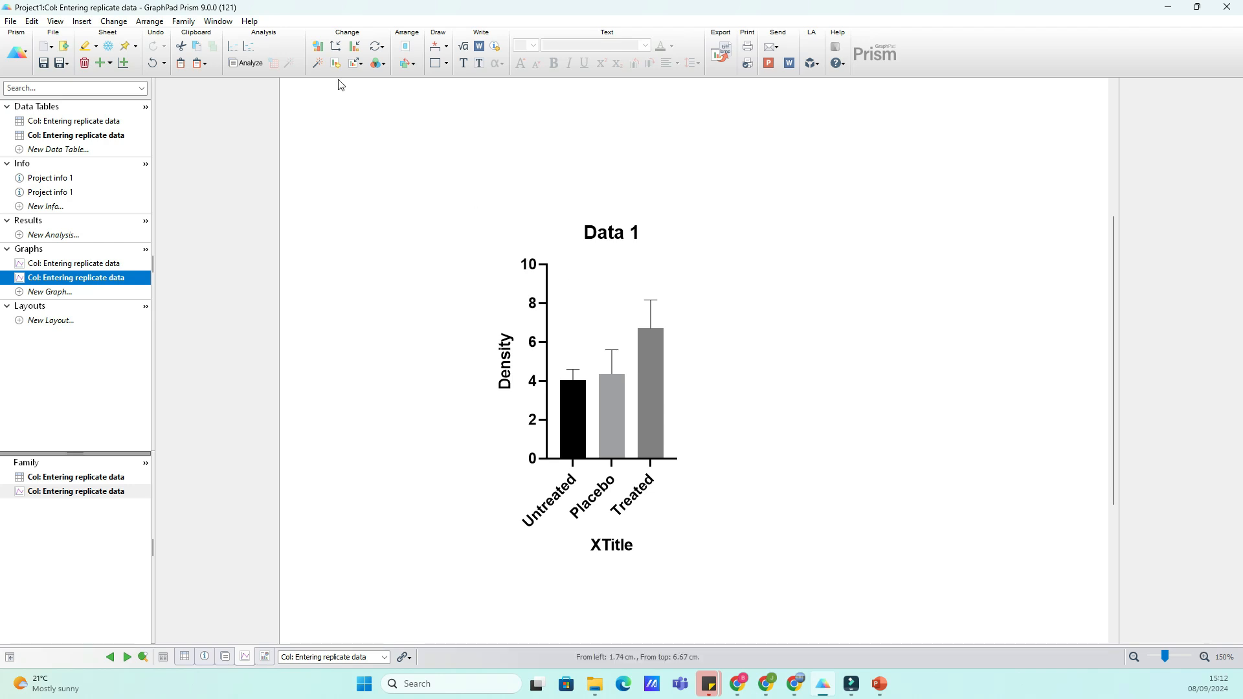
{"action": "mouse_move", "coordinate": [317, 64]}
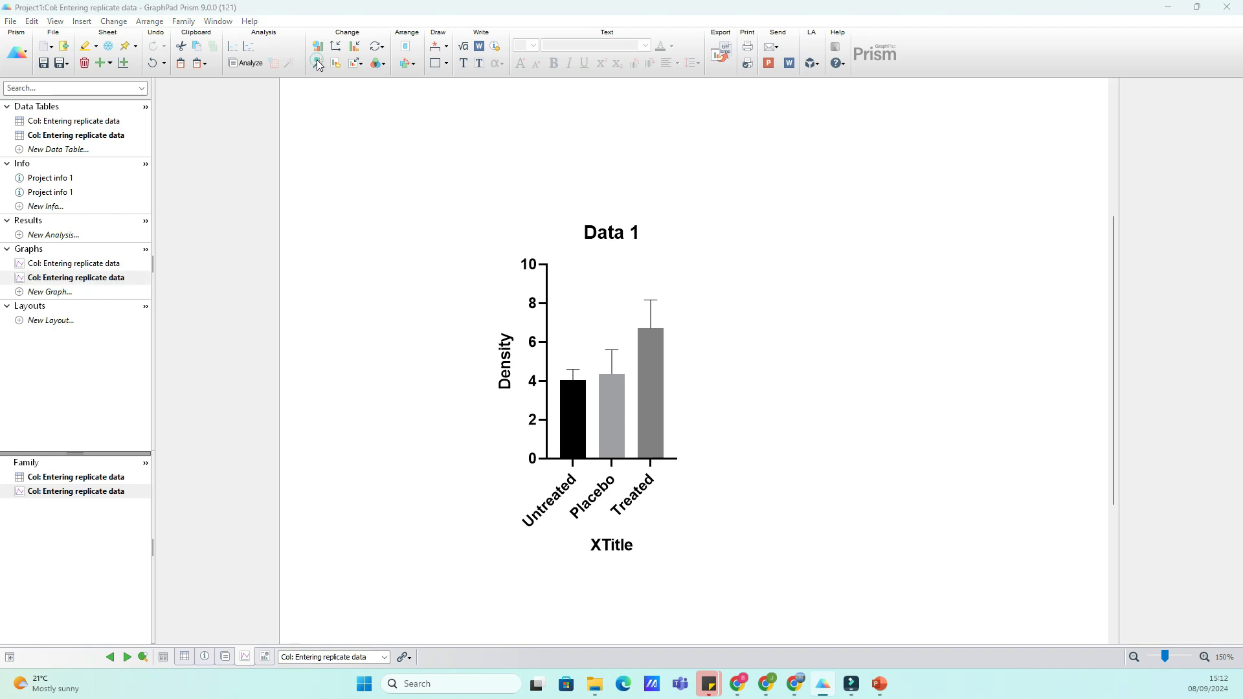
Start the Magic wand and choose the coloured Data 1 project graph as the example.
{"action": "left_click", "coordinate": [316, 62]}
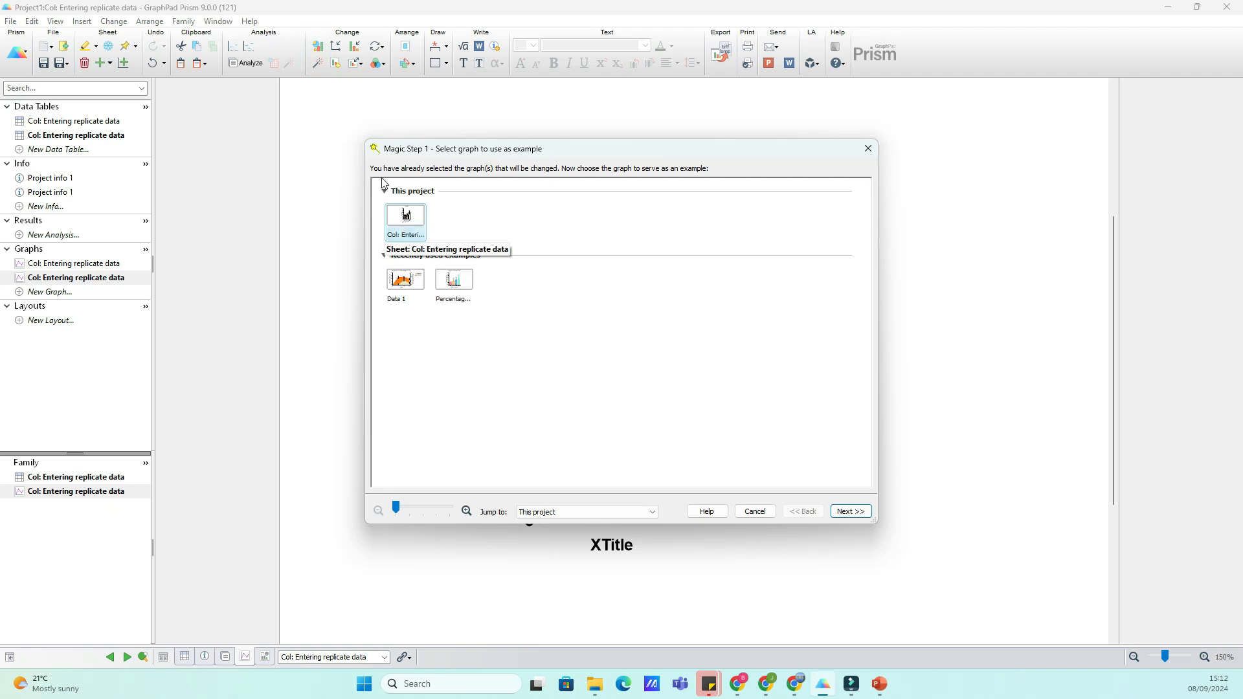
{"action": "mouse_move", "coordinate": [469, 156]}
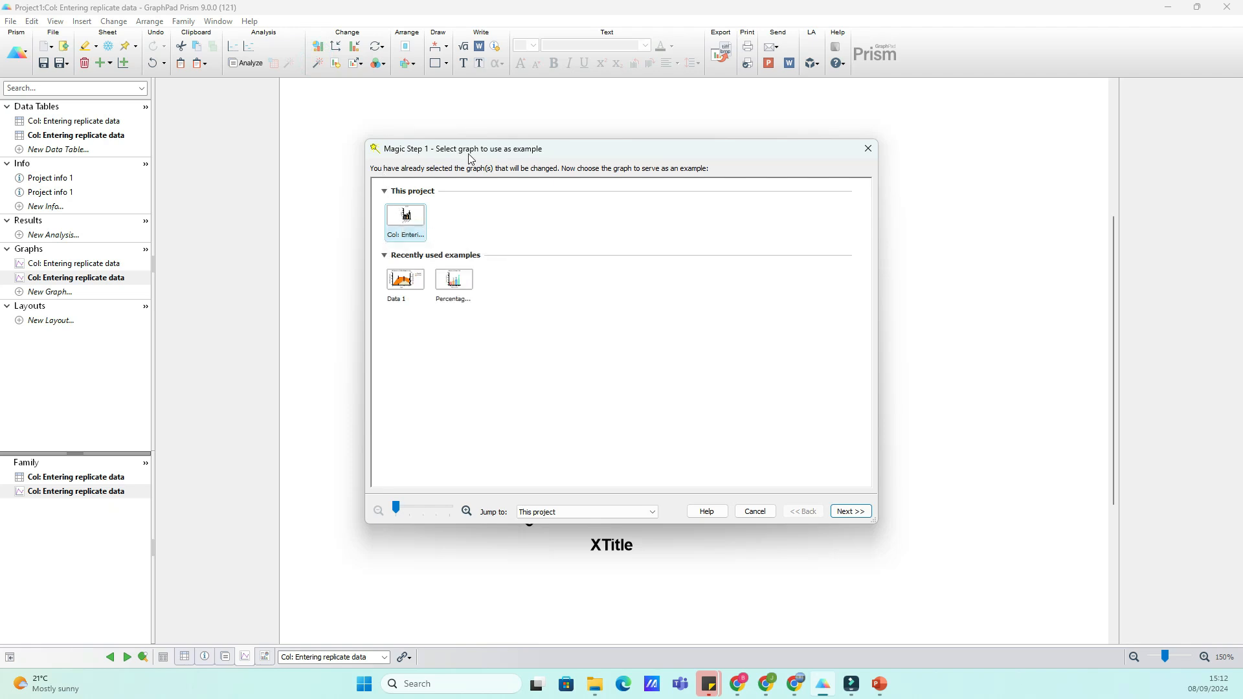
{"action": "mouse_move", "coordinate": [540, 160]}
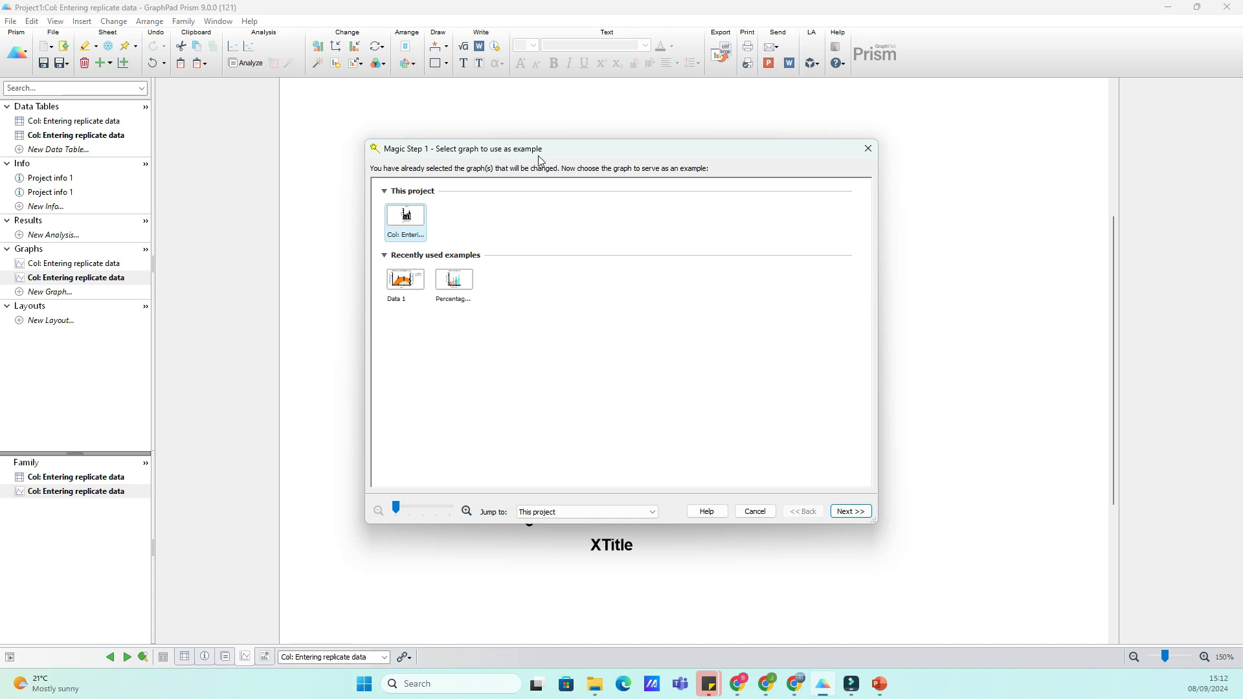
{"action": "mouse_move", "coordinate": [468, 181]}
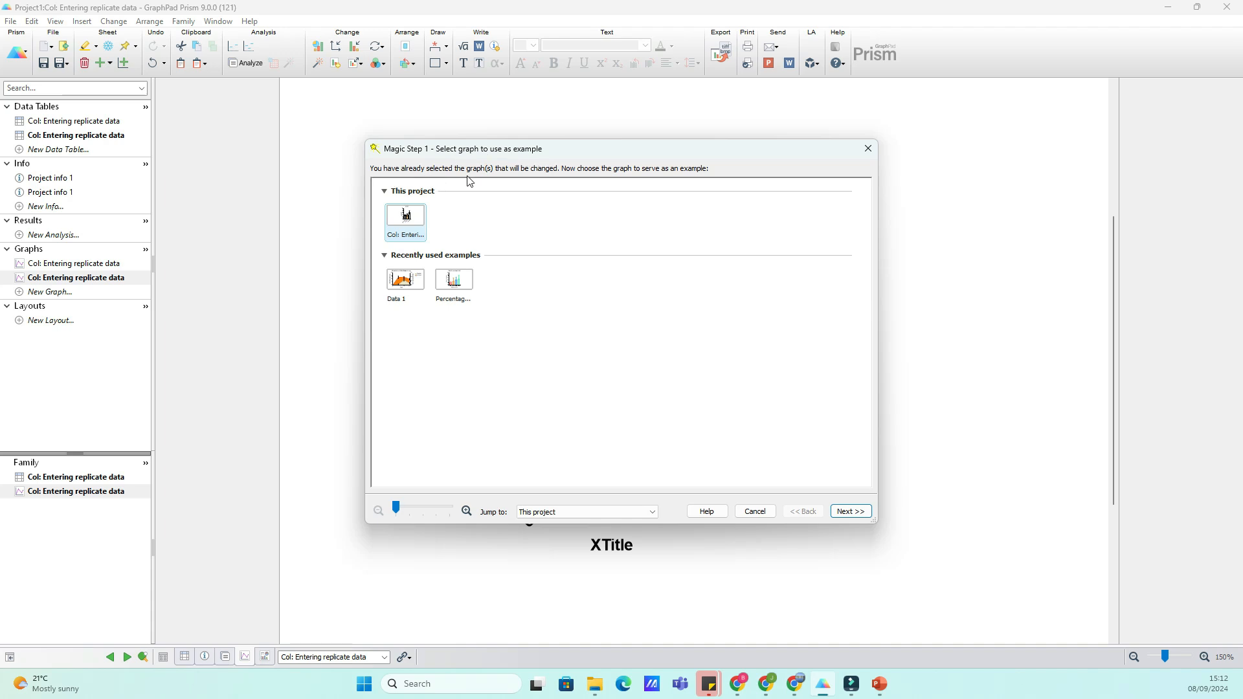
{"action": "mouse_move", "coordinate": [616, 177]}
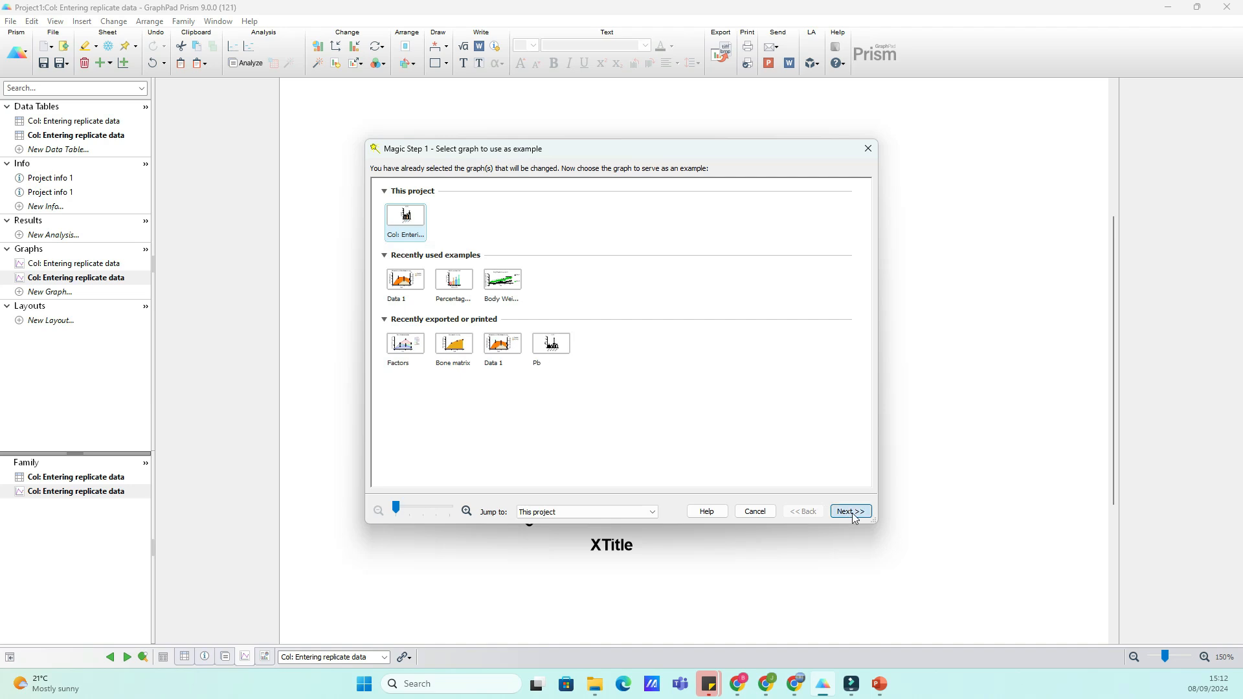
{"action": "left_click", "coordinate": [849, 511]}
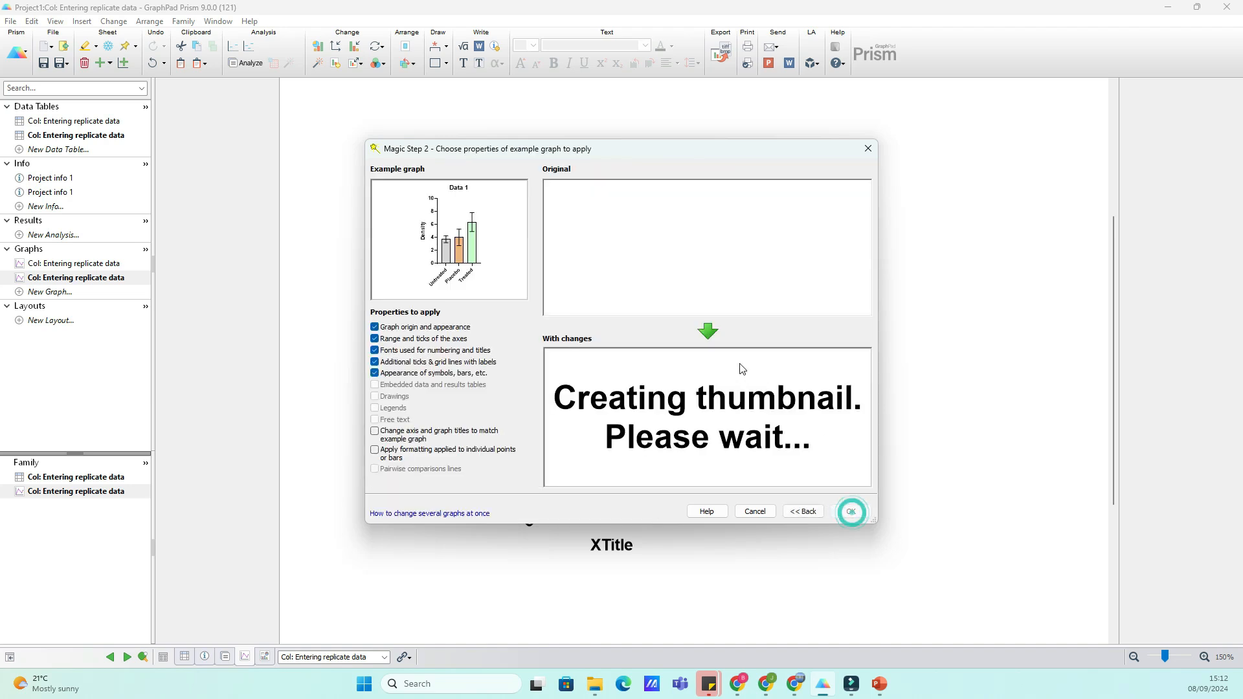
Keep the default origin, axis, font, tick and bar properties and apply the coloured styling.
{"action": "left_click", "coordinate": [850, 510]}
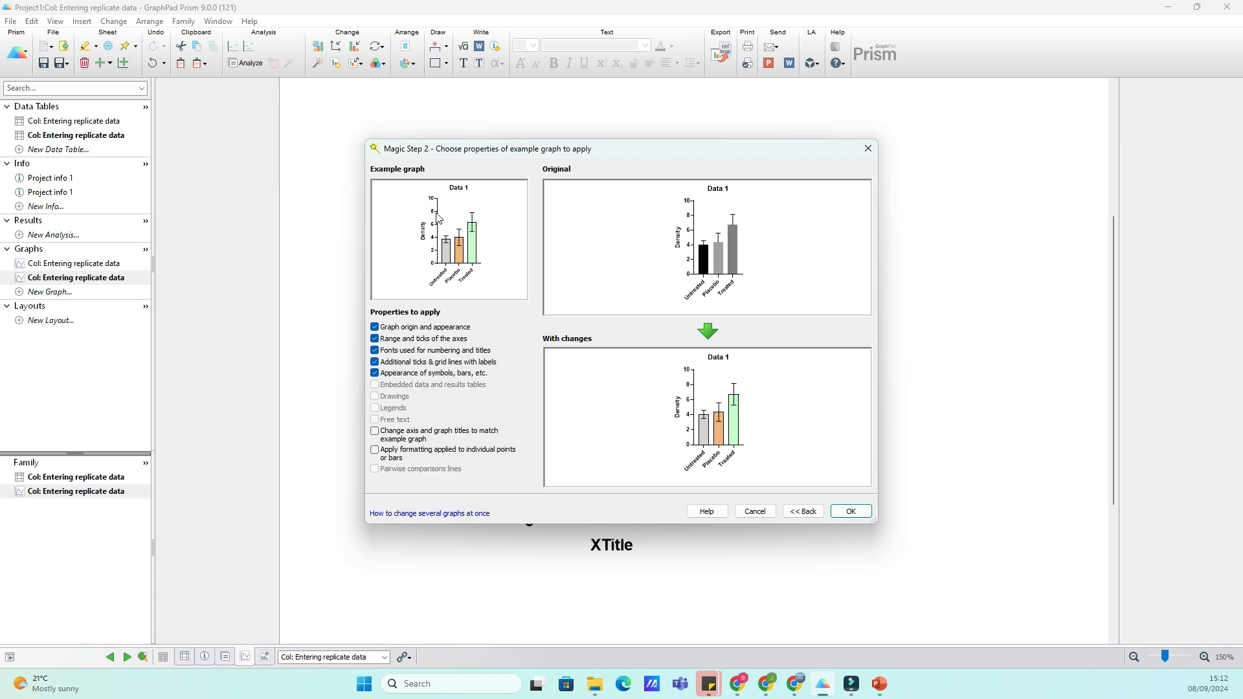
{"action": "mouse_move", "coordinate": [674, 214]}
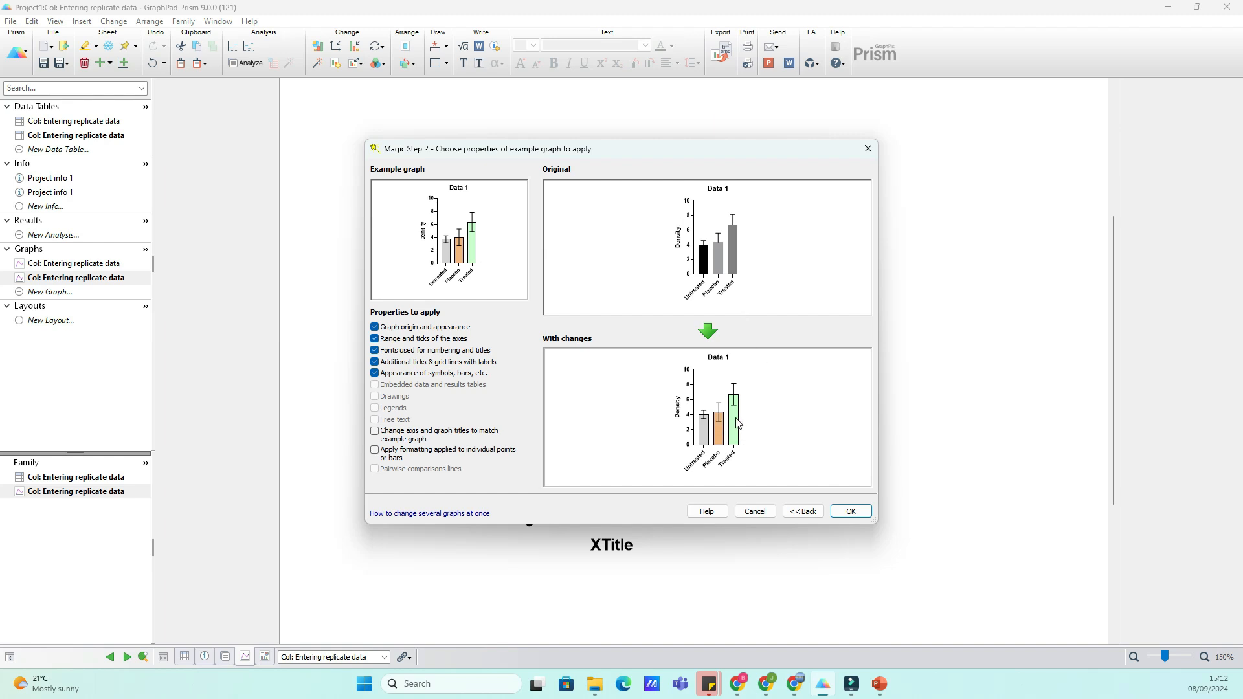
{"action": "mouse_move", "coordinate": [463, 441]}
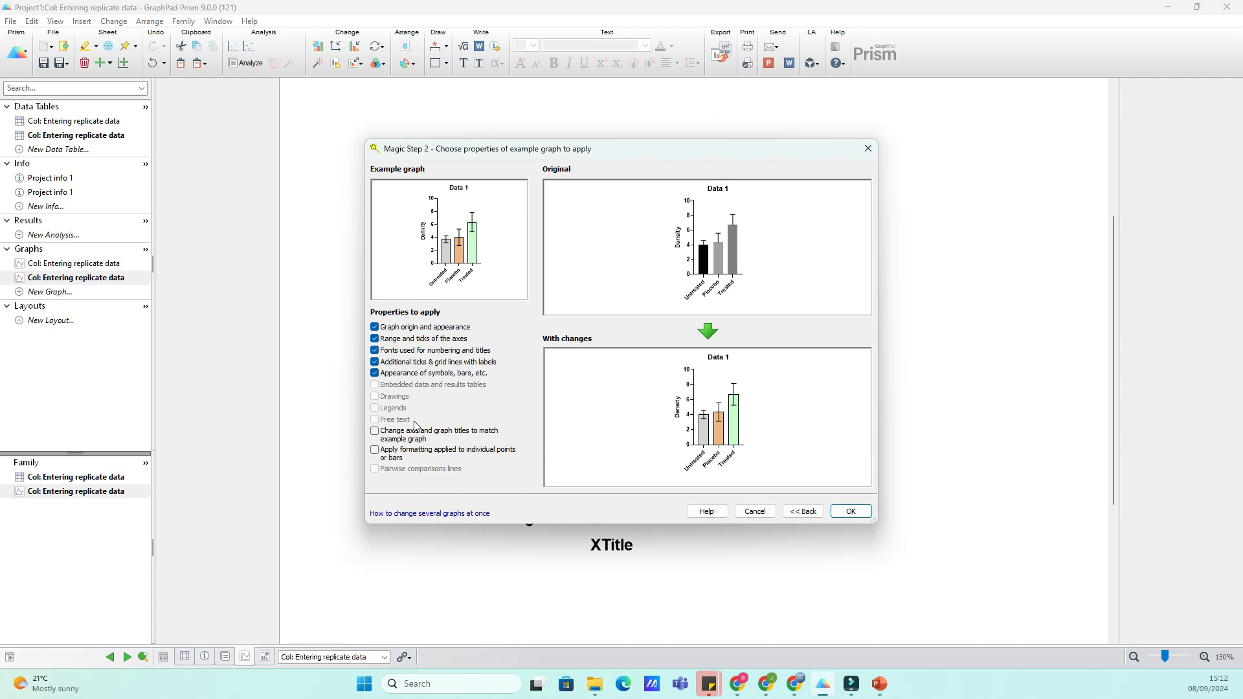
{"action": "mouse_move", "coordinate": [469, 439]}
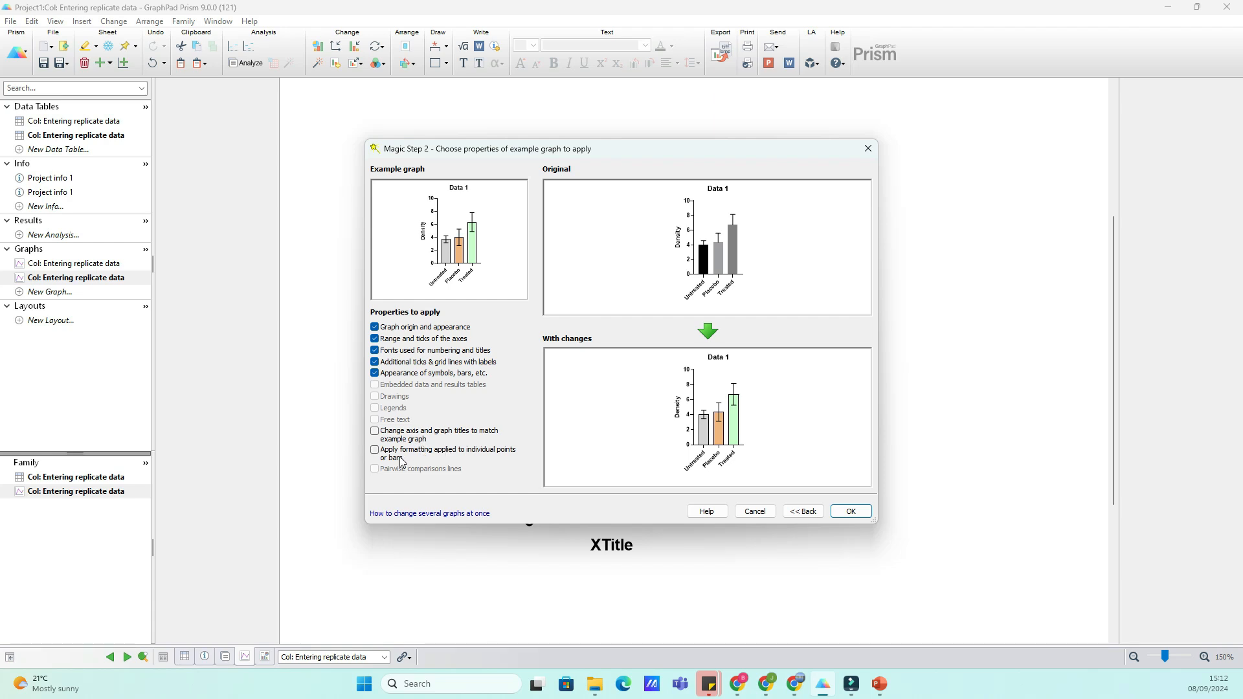
{"action": "mouse_move", "coordinate": [407, 461]}
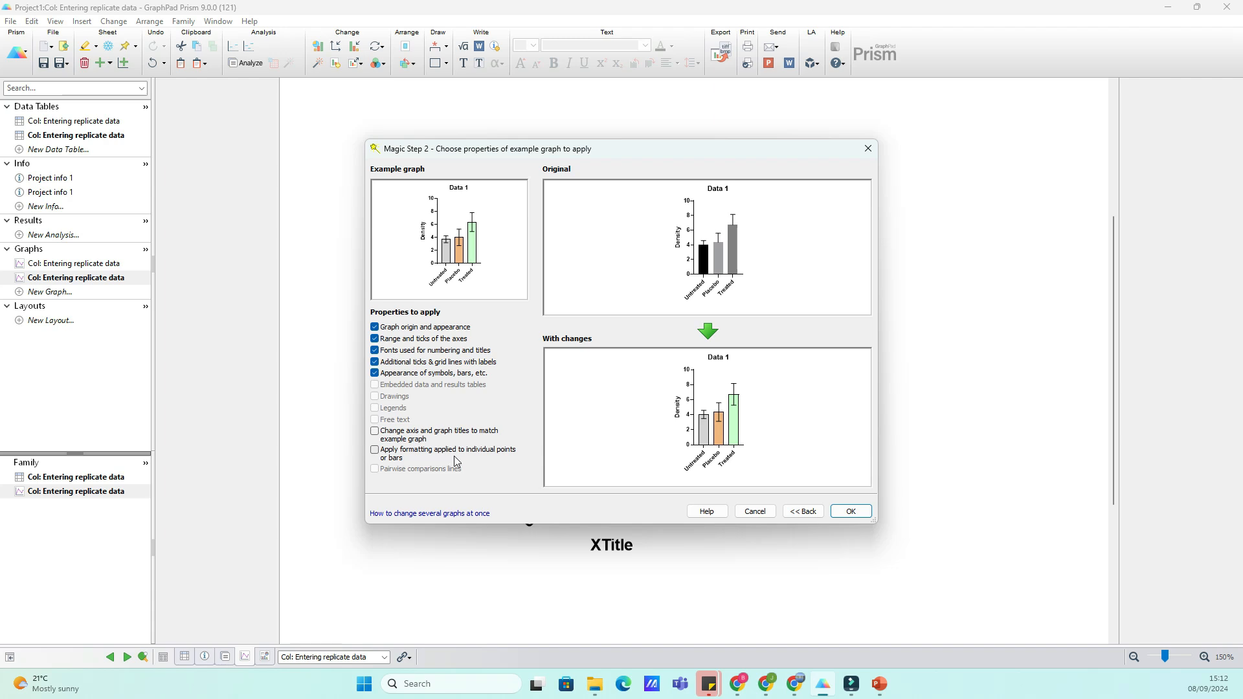
{"action": "mouse_move", "coordinate": [452, 467]}
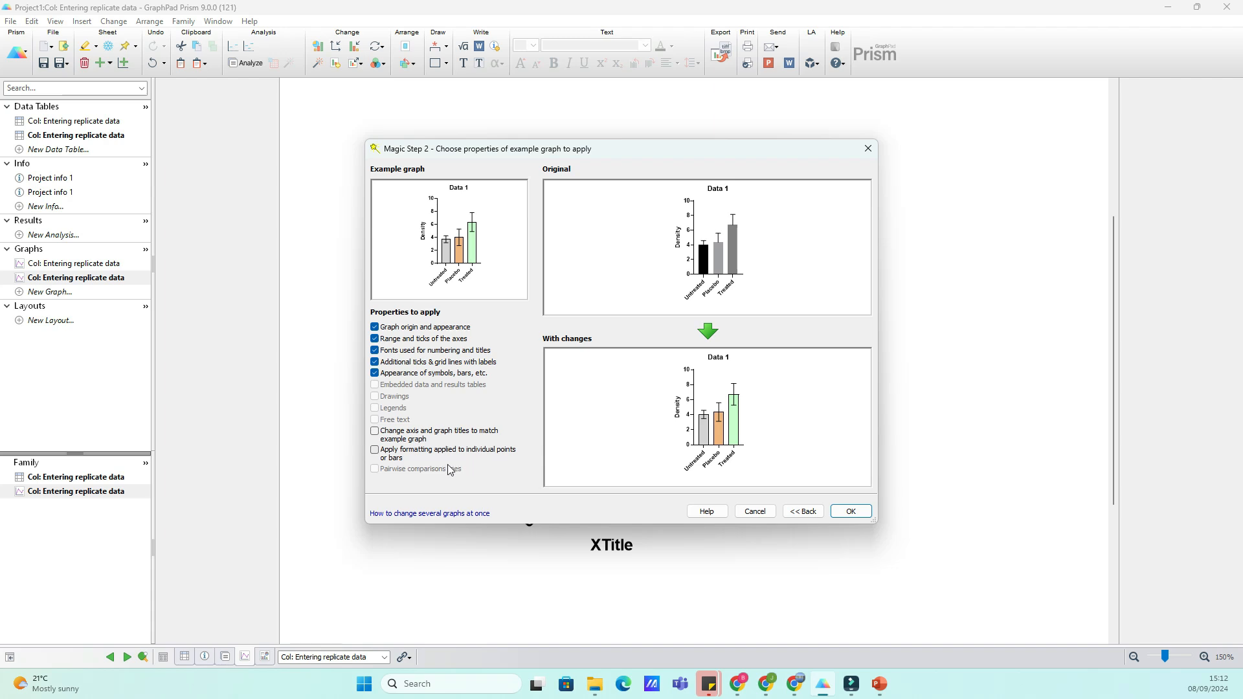
{"action": "mouse_move", "coordinate": [790, 480]}
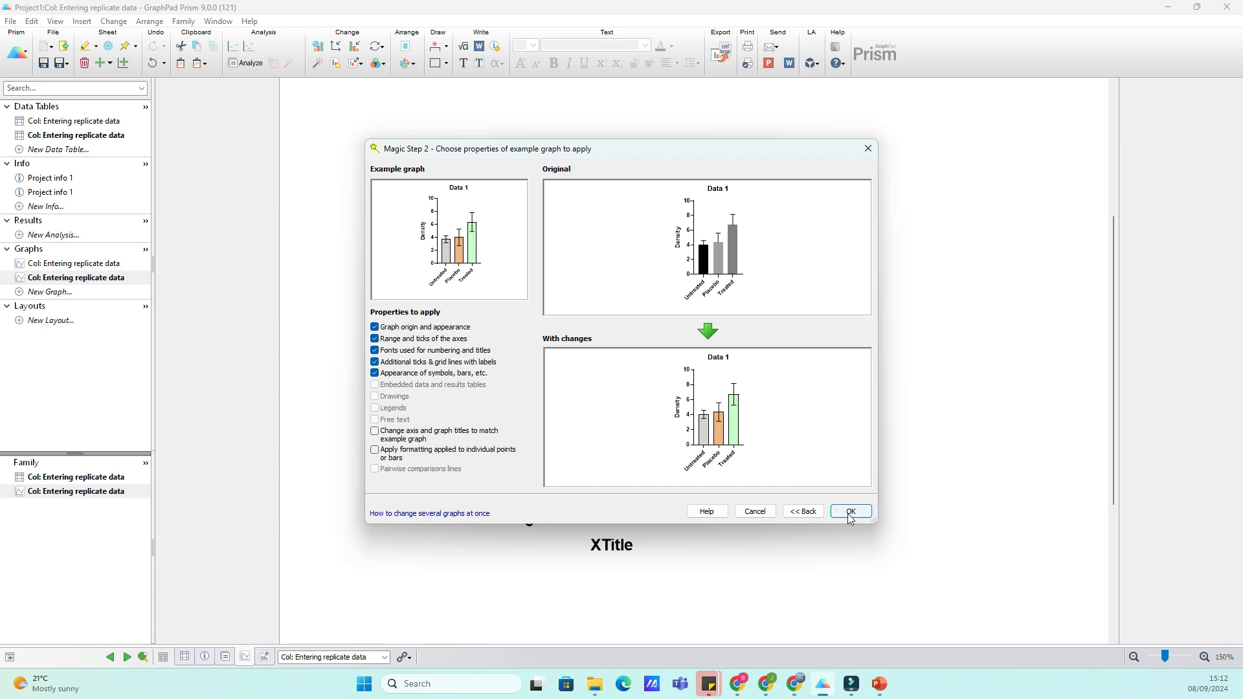
{"action": "left_click", "coordinate": [849, 510]}
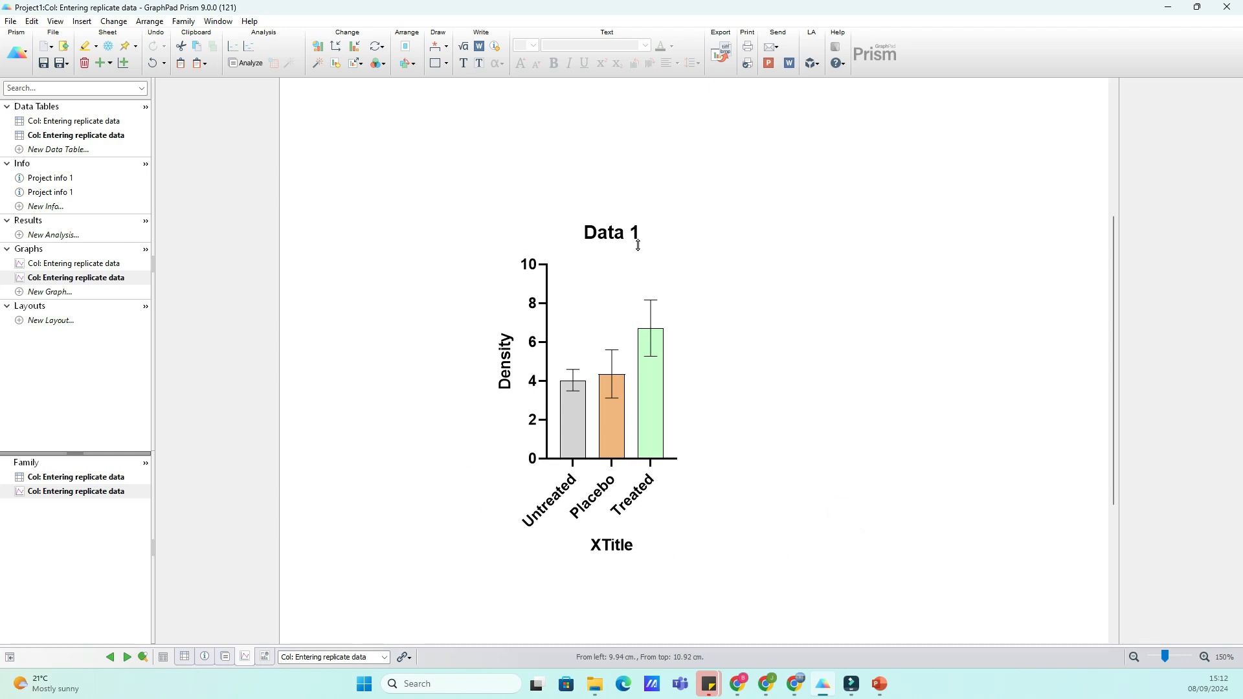
{"action": "mouse_move", "coordinate": [698, 246]}
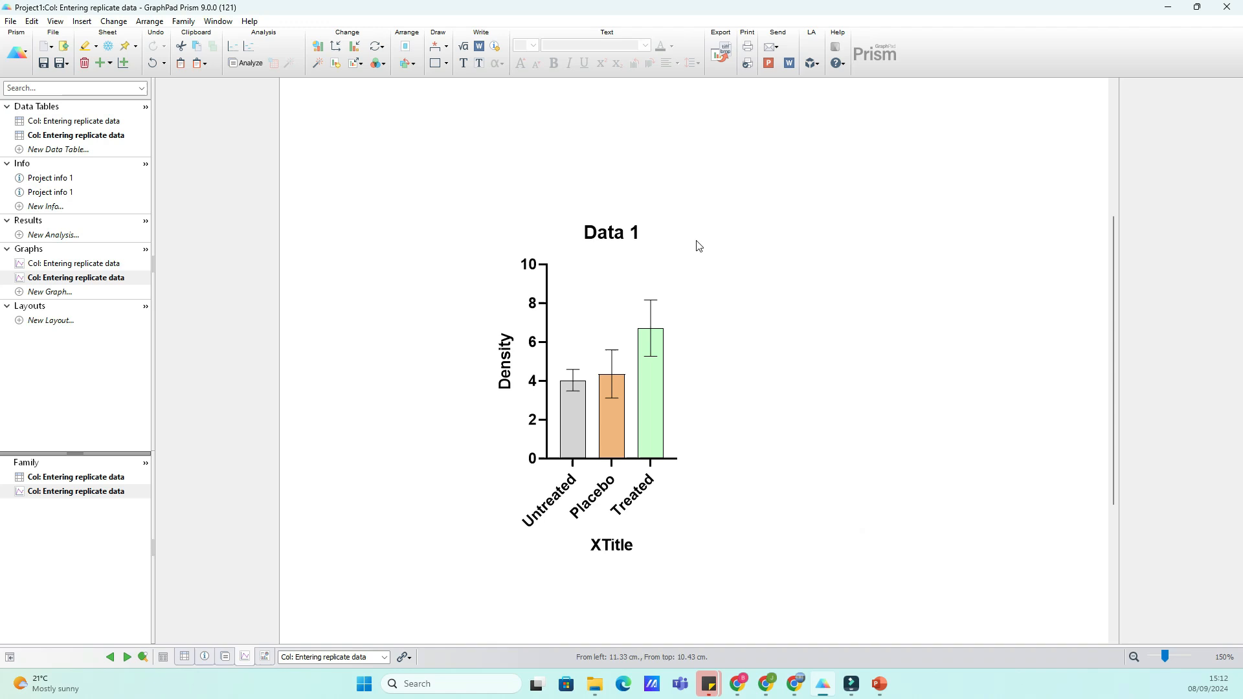
{"action": "mouse_move", "coordinate": [823, 525]}
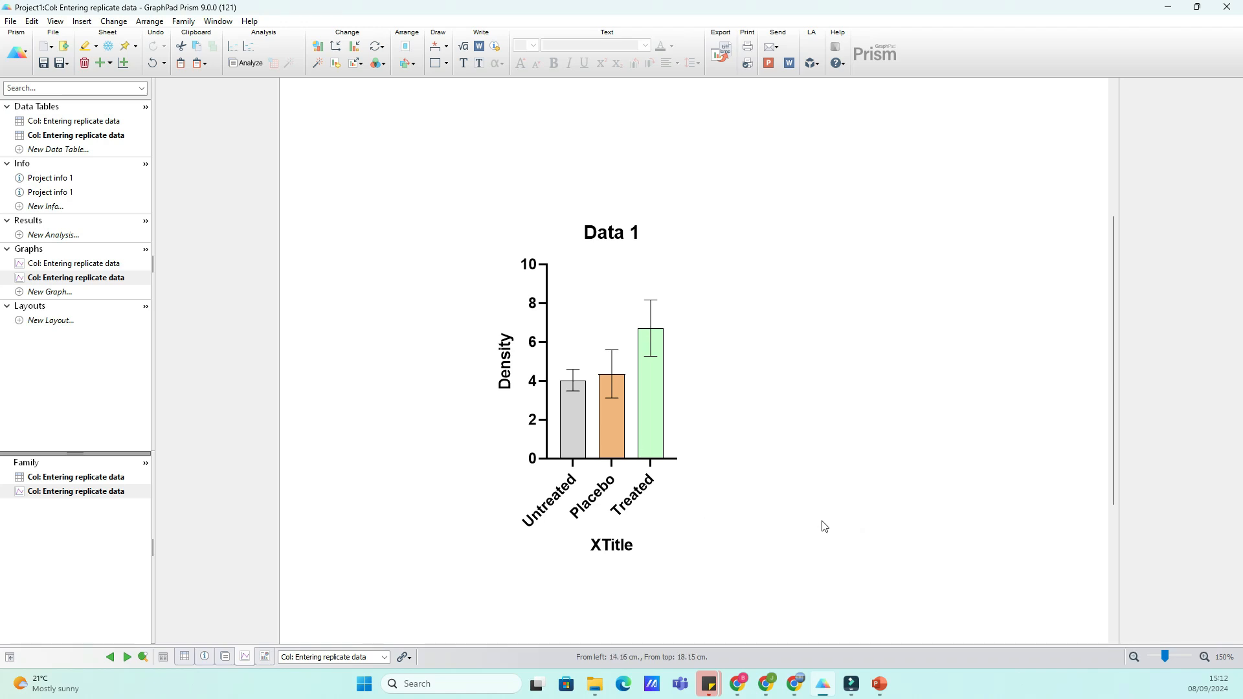